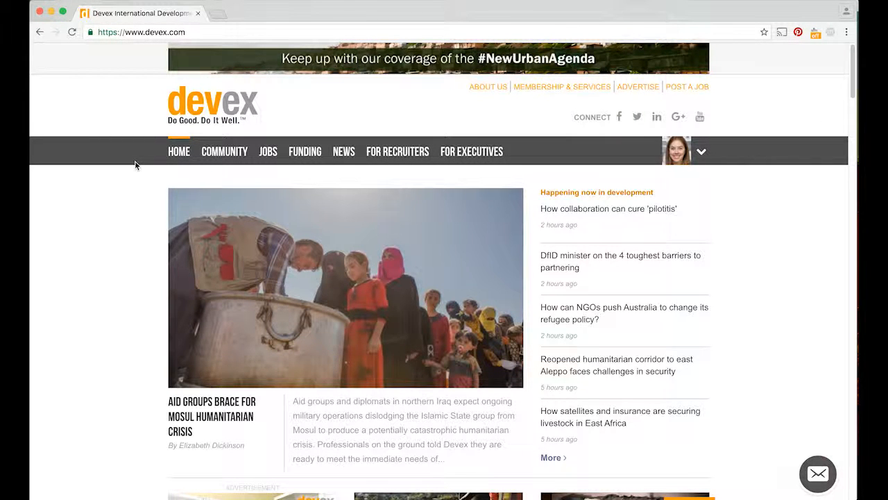
Step: Choose Post A Job from the For Recruiters menu on the Devex homepage
{"action": "left_click", "coordinate": [397, 152]}
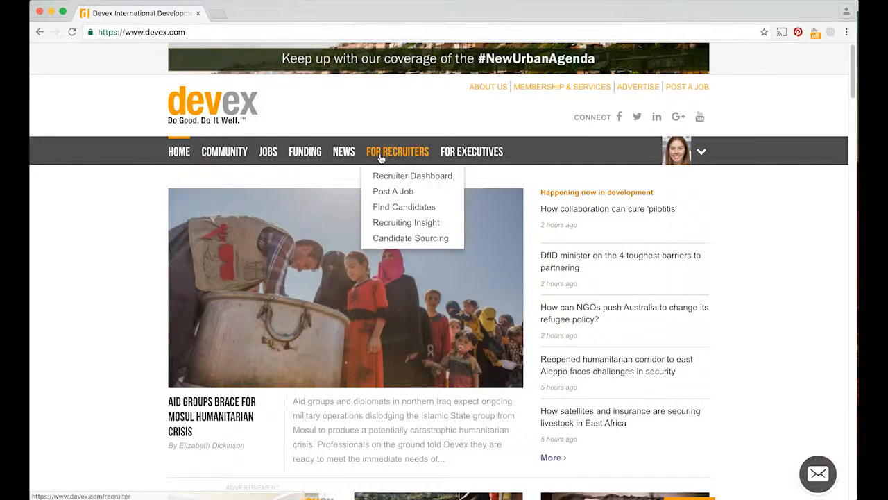
{"action": "left_click", "coordinate": [393, 191]}
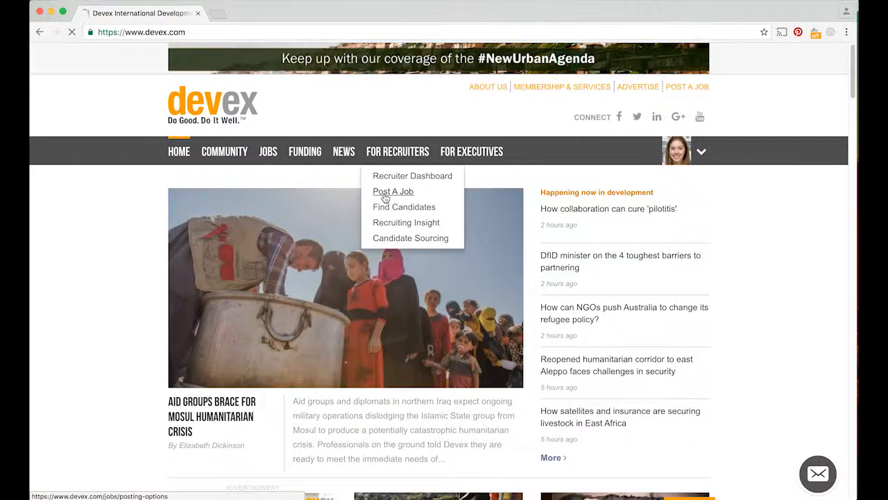
Step: Start a free Standard Job Posting to reach the empty Enter Job Details form
{"action": "left_click", "coordinate": [393, 191]}
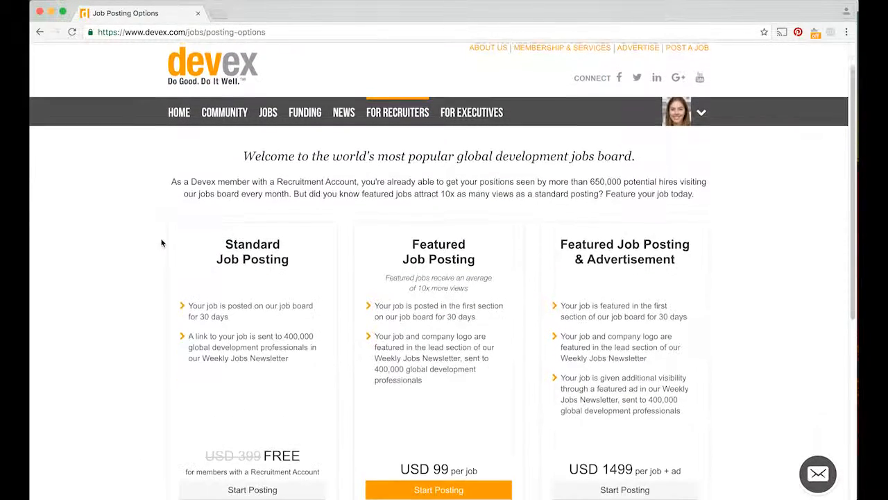
{"action": "scroll", "scroll_direction": "down", "scroll_amount": 3}
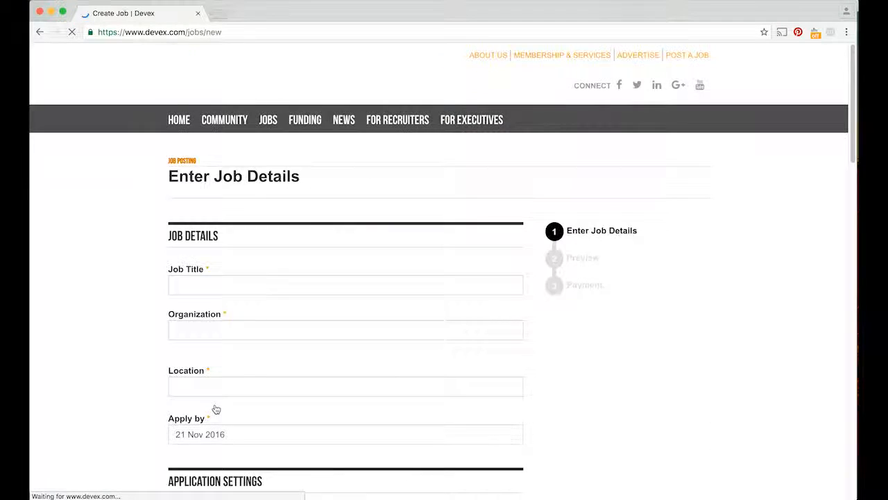
Step: Enter title 'Monitoring and Evaluation', organization Devex, and location Accra, Ghana
{"action": "type", "text": "Monitoring and Evaluation"}
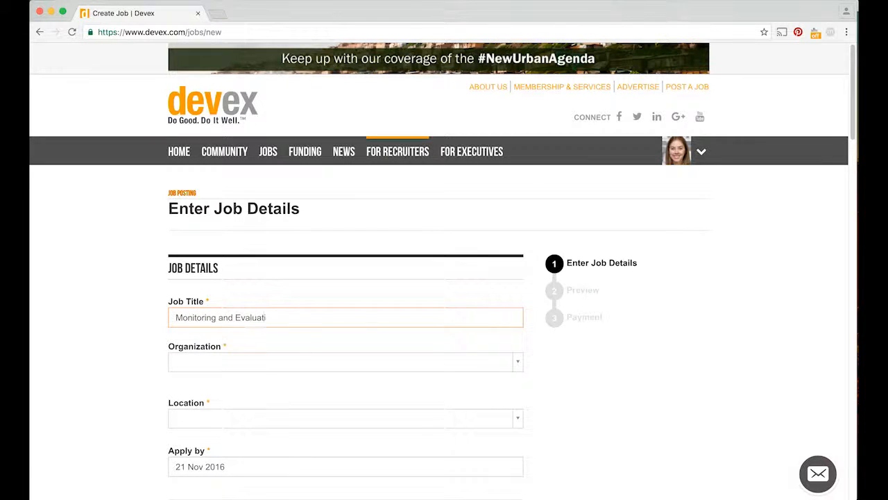
{"action": "type", "text": "Accr"}
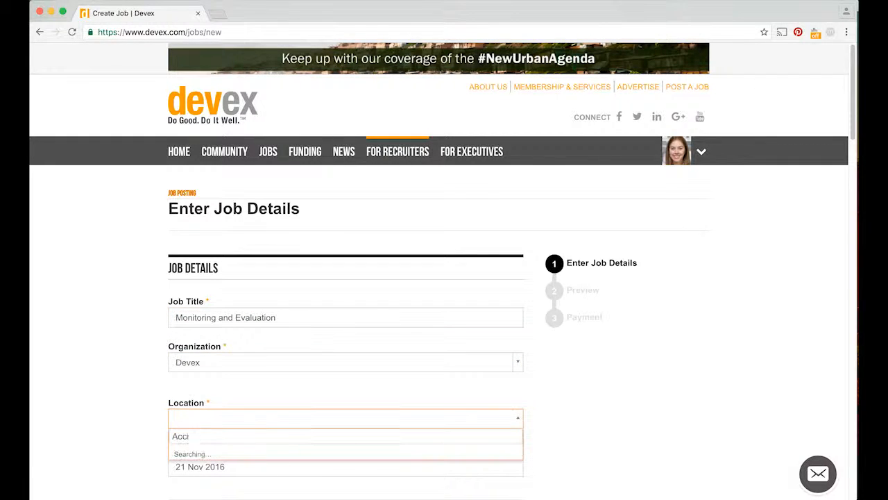
{"action": "left_click", "coordinate": [180, 436]}
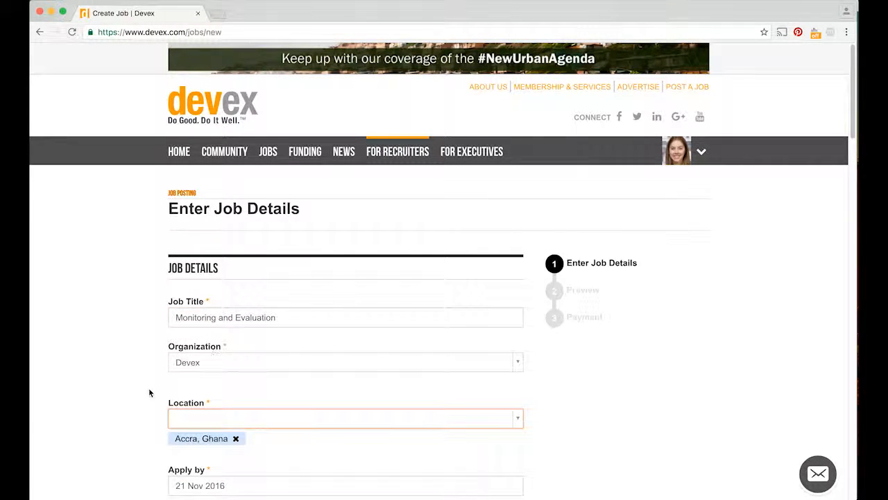
{"action": "scroll", "scroll_direction": "down", "scroll_amount": 3}
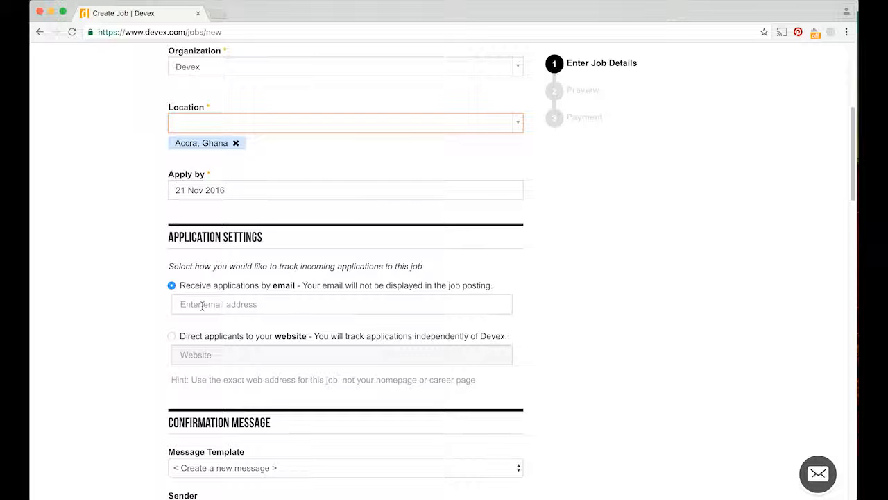
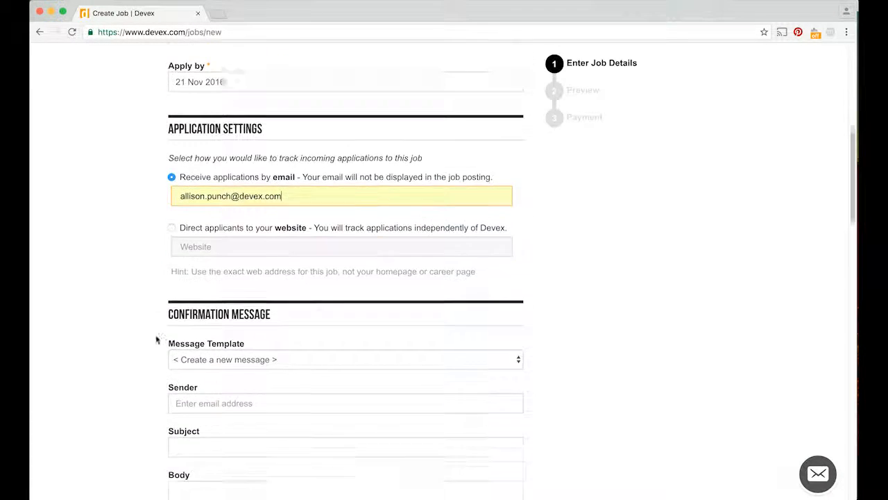
Step: Route applications to the 'allison' email address and write the thank-you confirmation subject and body
{"action": "scroll", "scroll_direction": "down", "scroll_amount": 3}
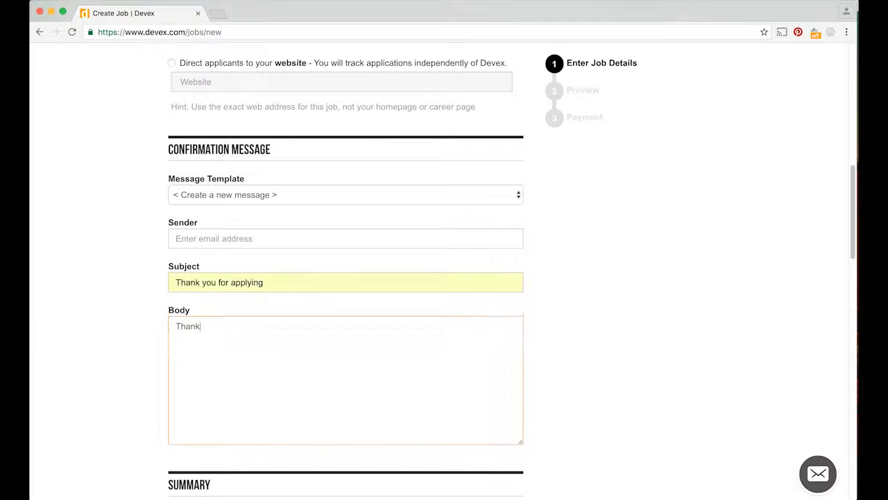
{"action": "type", "text": "you for applying. Your application has been received through Devex."}
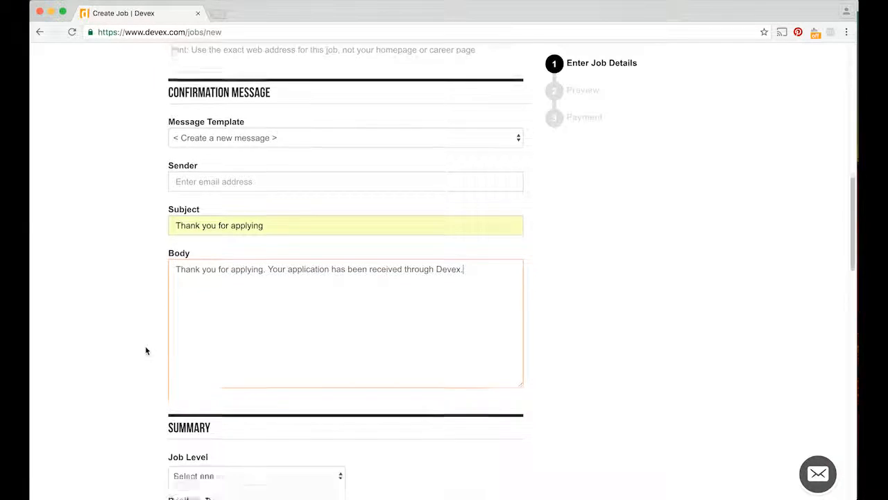
Step: Set Entry-level, Full-time staff position, and describe a monitoring and evaluation consultant based in Accra
{"action": "scroll", "scroll_direction": "down", "scroll_amount": 3}
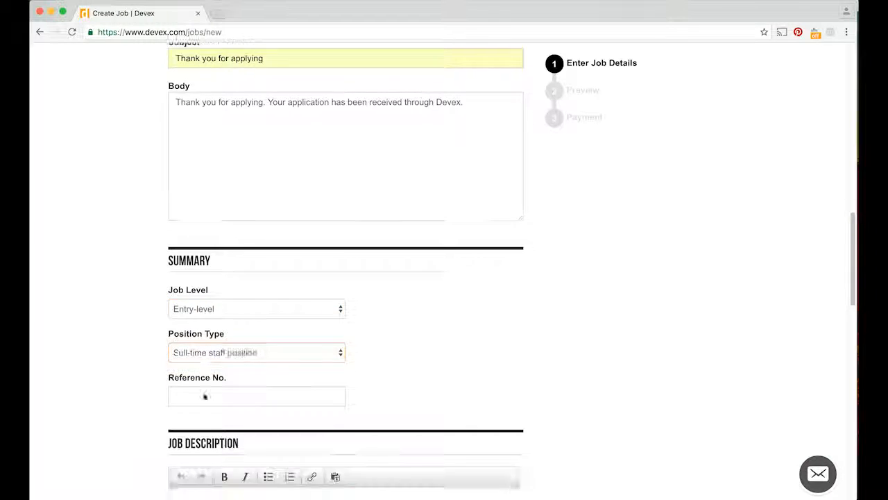
{"action": "scroll", "scroll_direction": "down", "scroll_amount": 3}
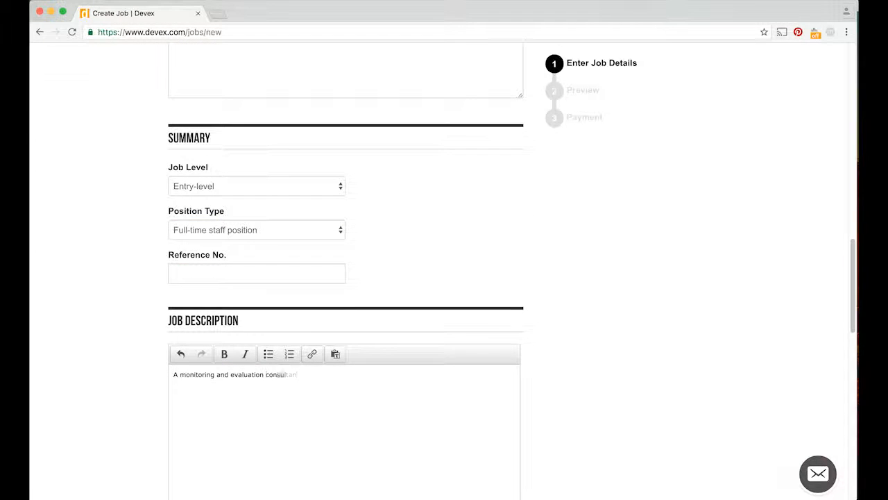
{"action": "scroll", "scroll_direction": "down", "scroll_amount": 3}
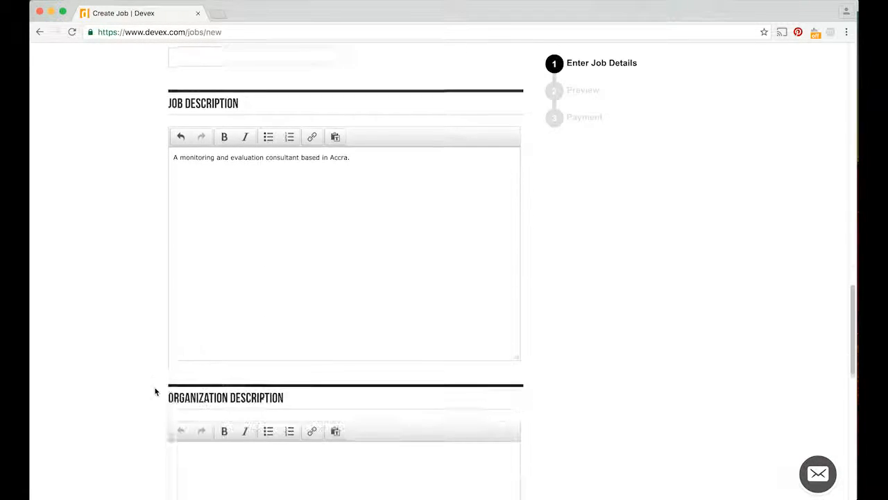
{"action": "scroll", "scroll_direction": "down", "scroll_amount": 3}
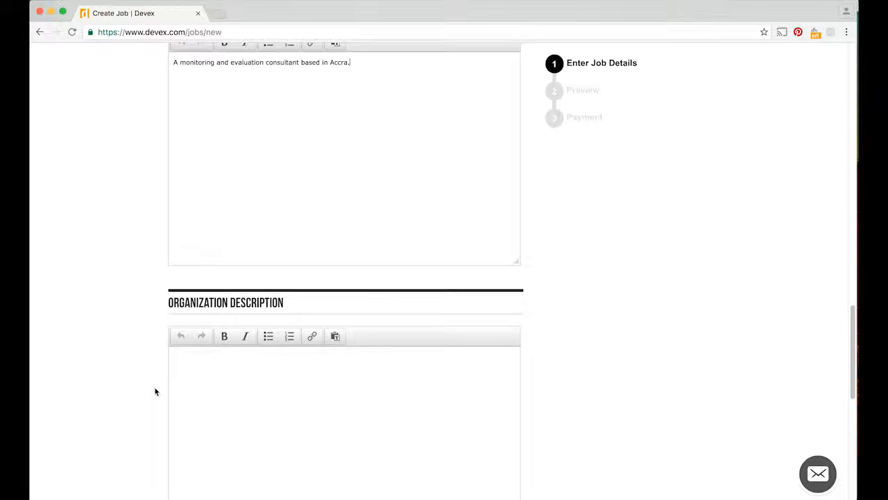
{"action": "scroll", "scroll_direction": "down", "scroll_amount": 3}
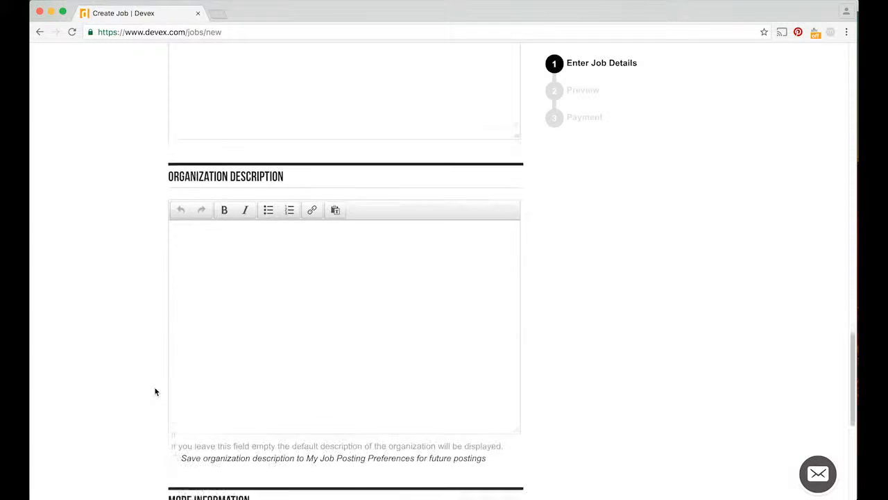
{"action": "scroll", "scroll_direction": "down", "scroll_amount": 3}
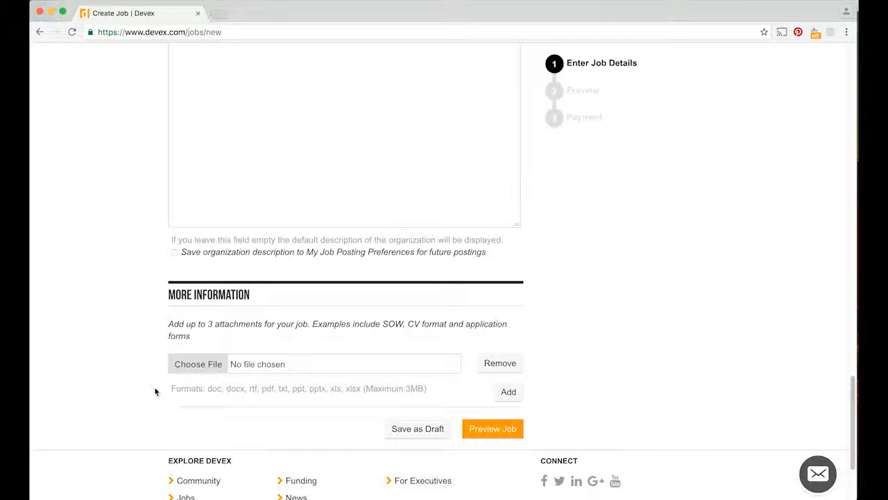
{"action": "mouse_move", "coordinate": [445, 382]}
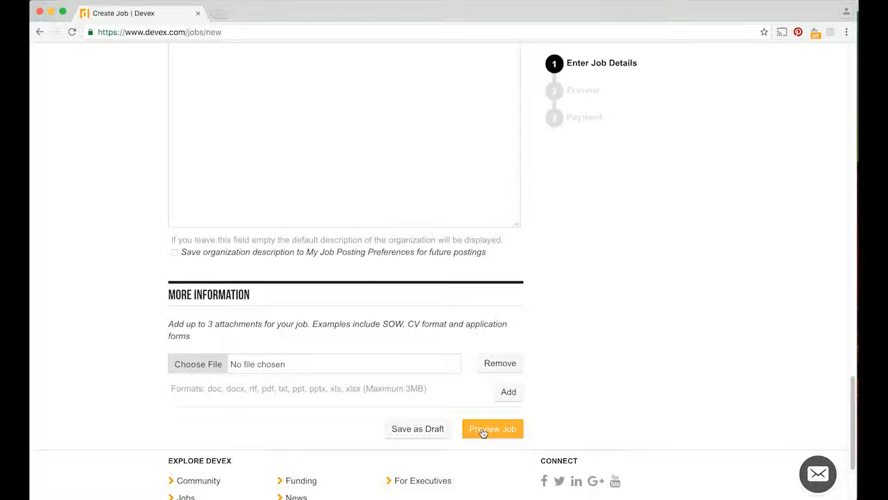
Step: Preview the unpublished Monitoring and Evaluation posting in Accra with its description and organization details
{"action": "left_click", "coordinate": [492, 428]}
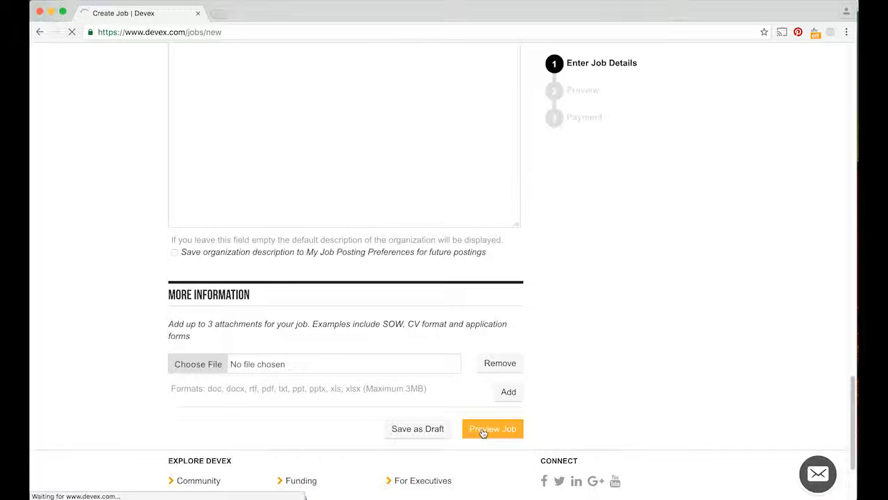
{"action": "left_click", "coordinate": [493, 427]}
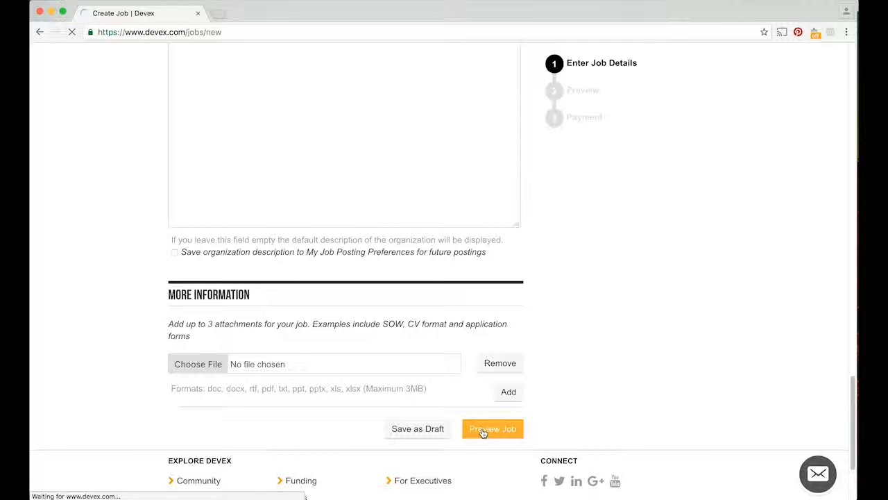
{"action": "left_click", "coordinate": [492, 427]}
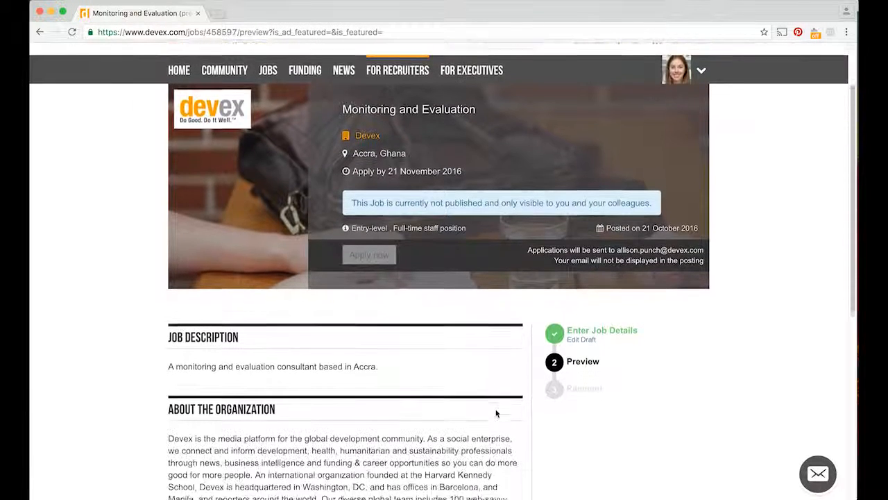
{"action": "scroll", "scroll_direction": "down", "scroll_amount": 3}
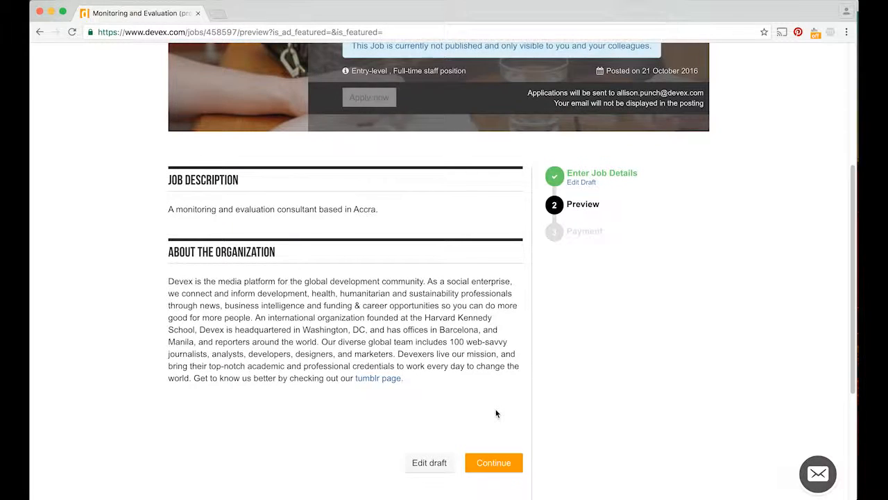